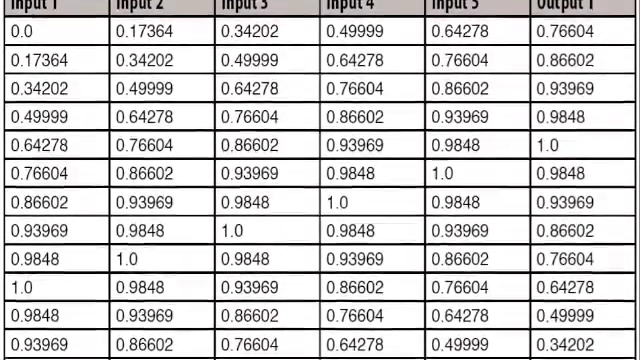
scroll("down", 3)
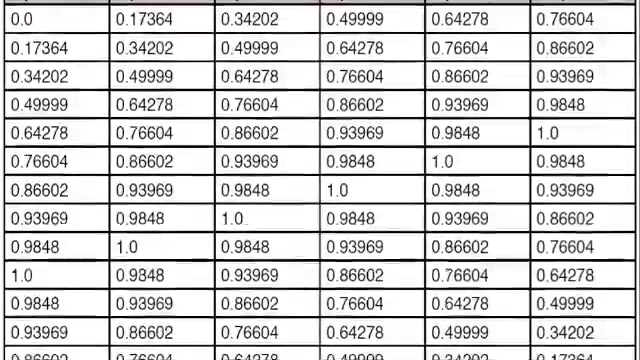
scroll("down", 3)
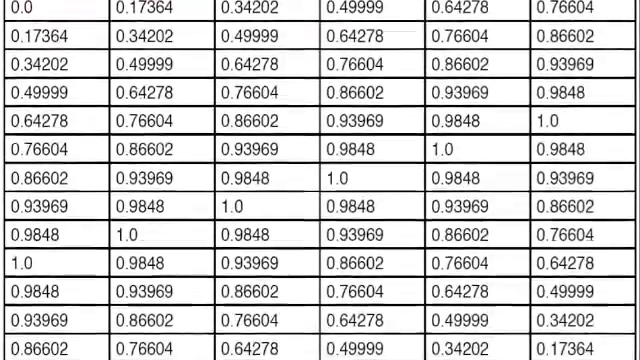
scroll("down", 3)
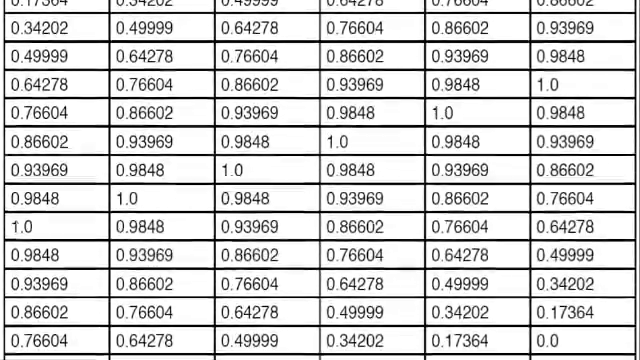
scroll("down", 3)
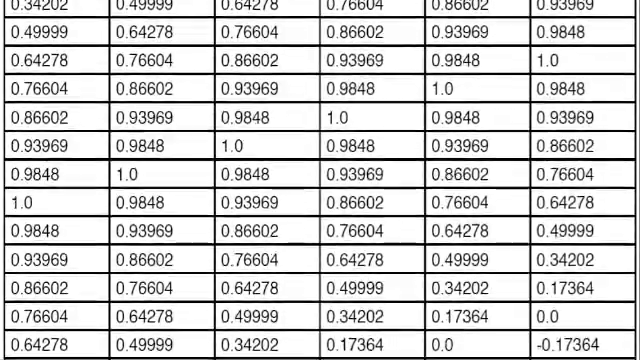
scroll("down", 3)
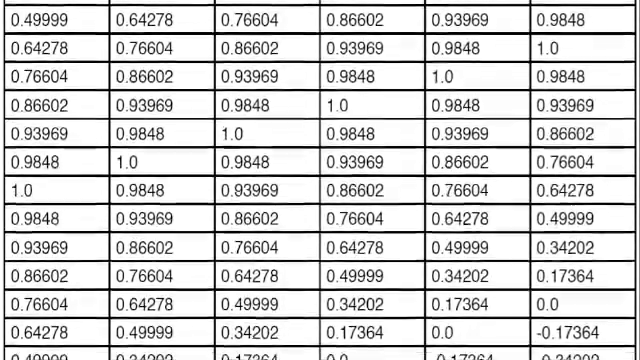
scroll("down", 3)
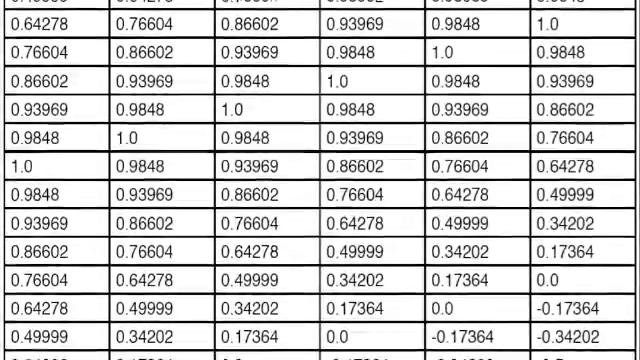
scroll("down", 3)
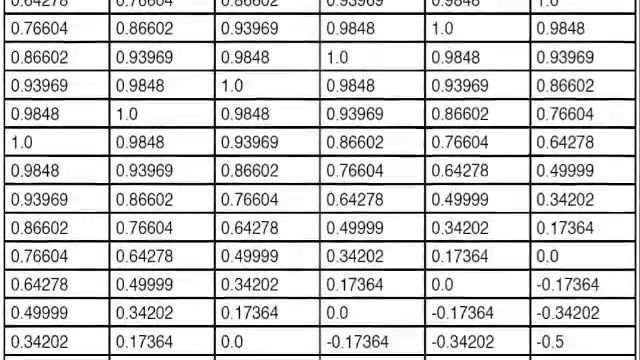
scroll("down", 3)
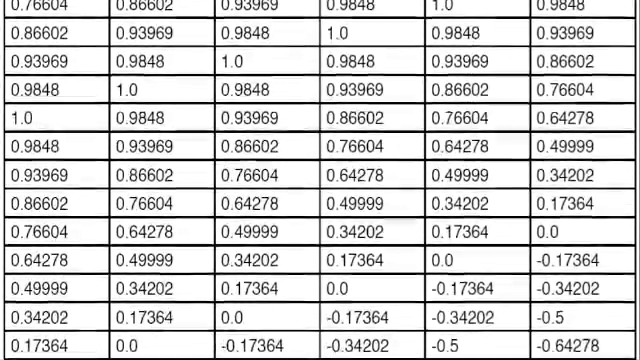
scroll("down", 3)
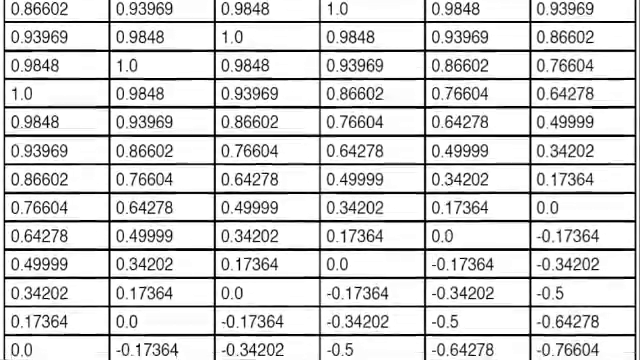
scroll("down", 3)
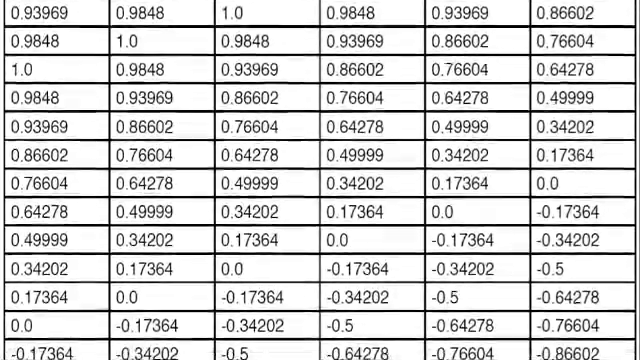
scroll("down", 3)
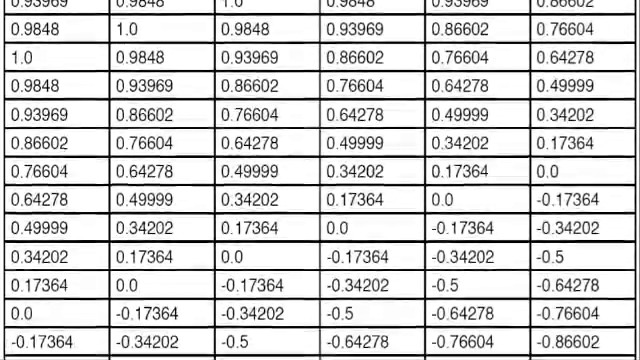
scroll("down", 3)
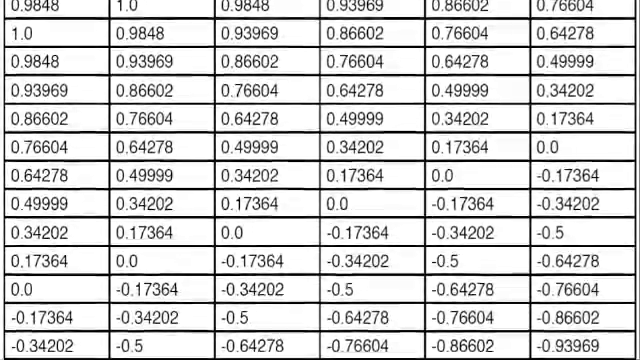
scroll("down", 3)
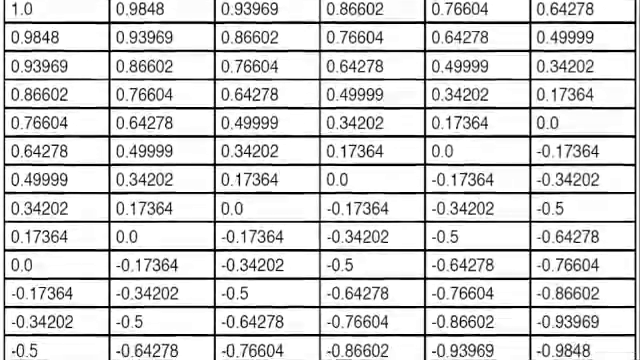
scroll("down", 3)
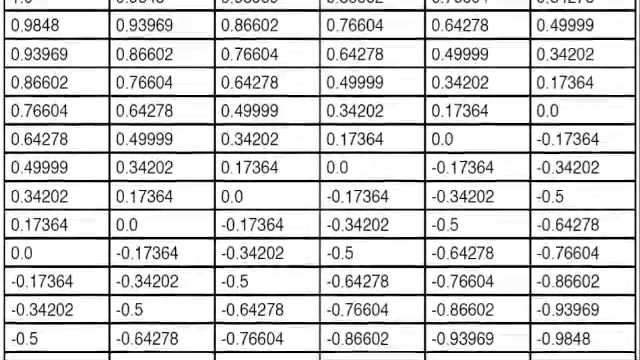
scroll("down", 3)
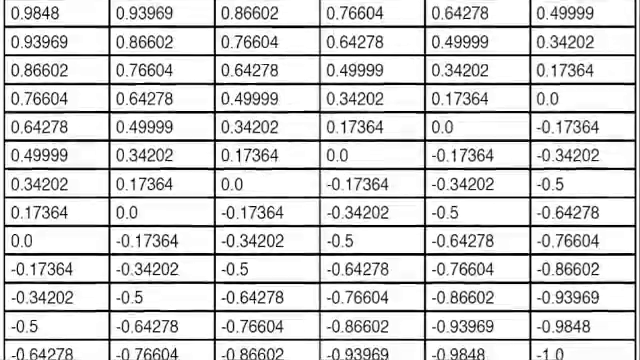
scroll("down", 3)
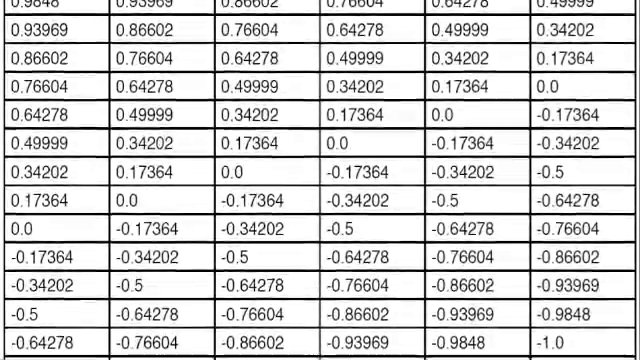